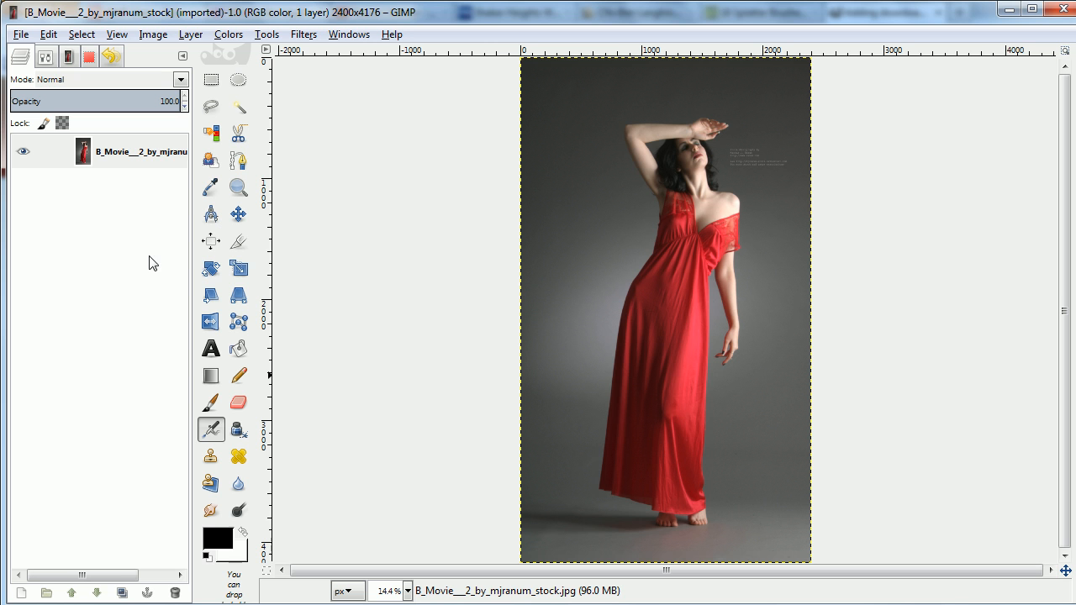
# - Duplicate the photo layer twice and leave only the top copy visible
pyautogui.click(124, 594)
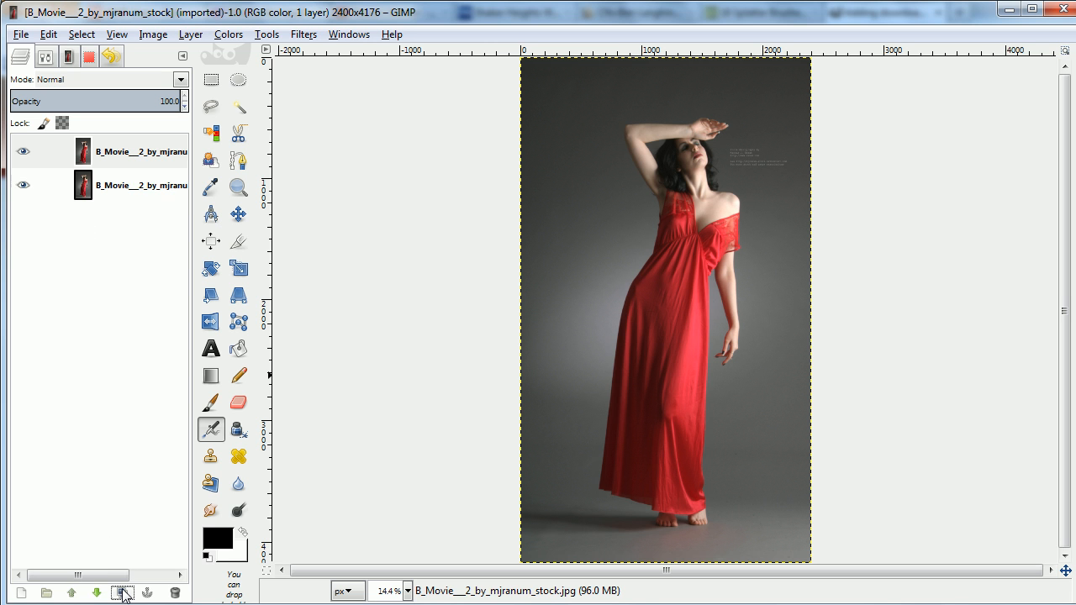
pyautogui.click(124, 578)
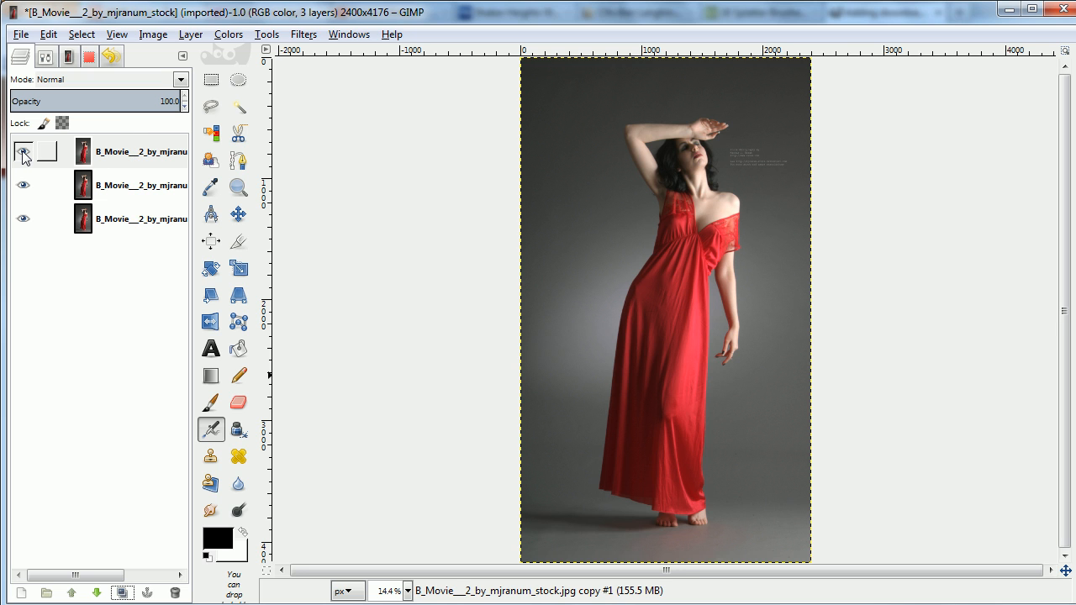
pyautogui.click(24, 152)
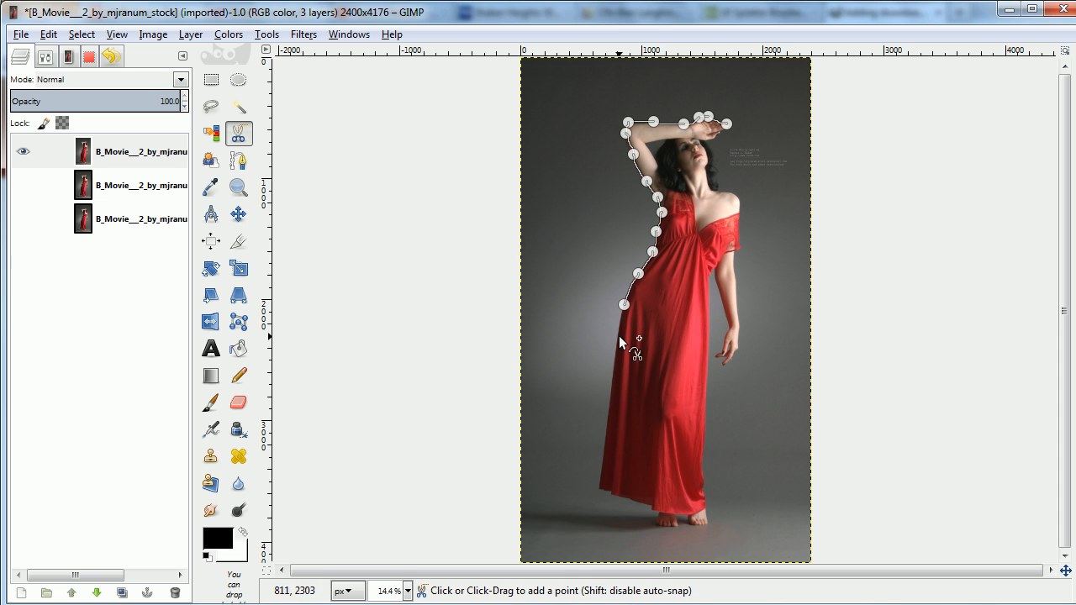
# - Trace the woman with Intelligent Scissors, from the dress edge, around her feet, closing at the arm
pyautogui.click(601, 486)
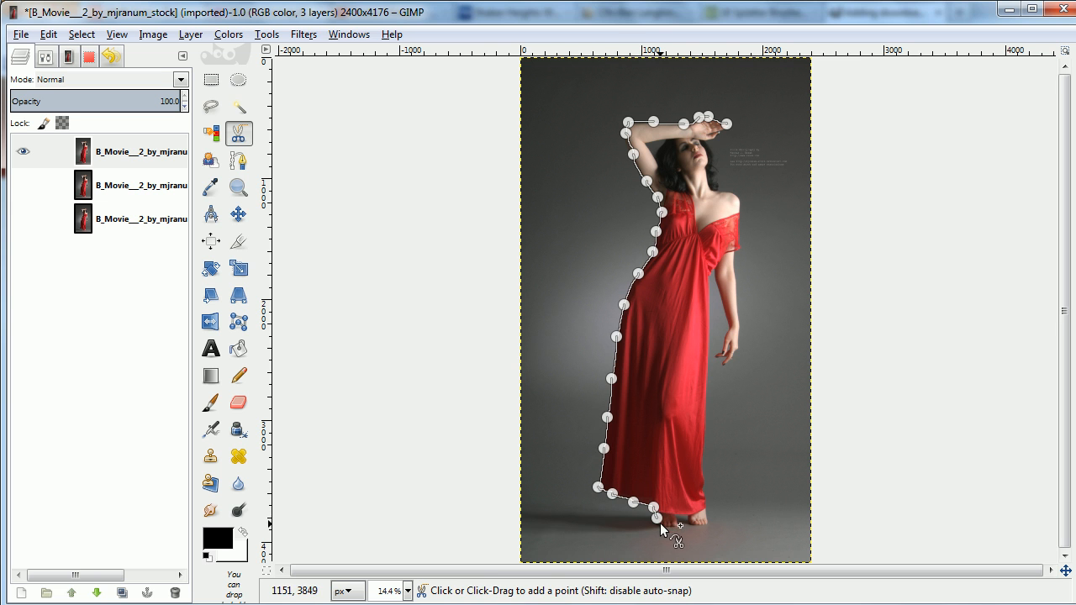
pyautogui.click(706, 512)
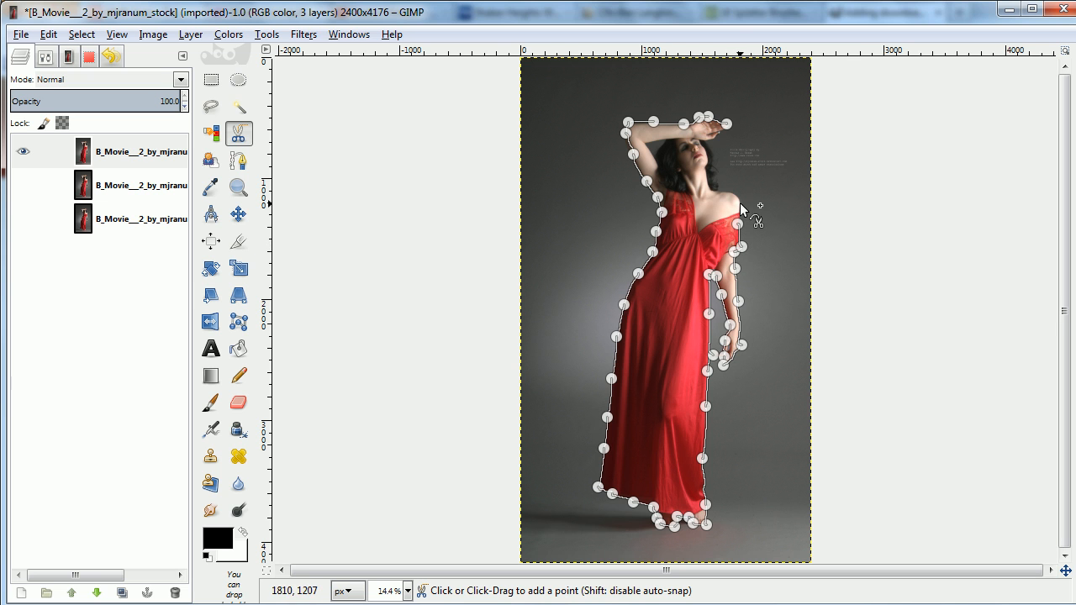
pyautogui.moveTo(722, 176)
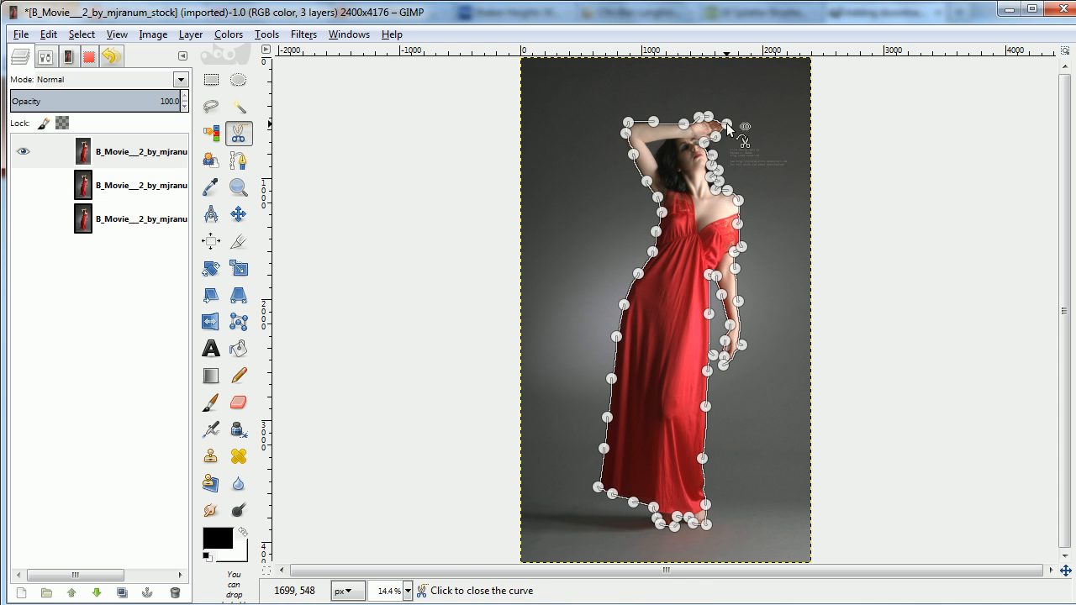
pyautogui.click(729, 126)
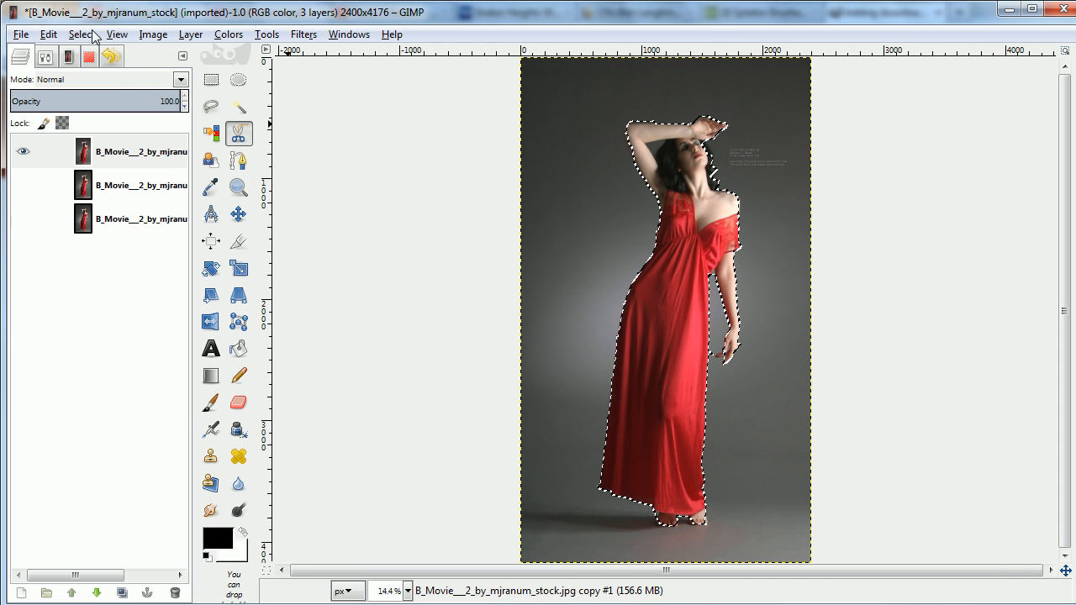
# - Invert the selection to clear the grey backdrop, then duplicate the cut-out layer
pyautogui.click(80, 34)
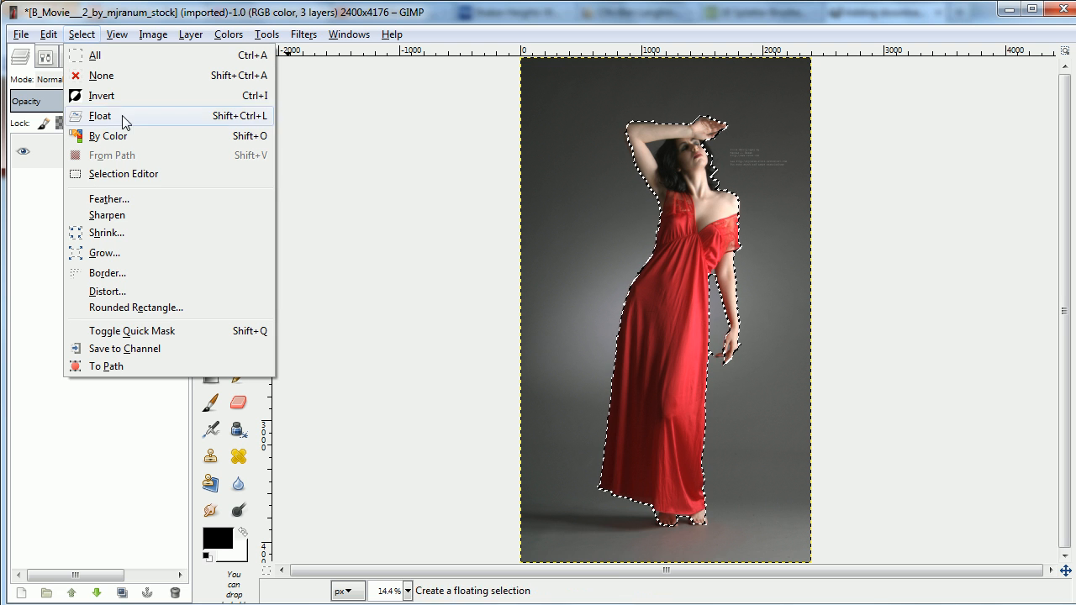
pyautogui.click(98, 91)
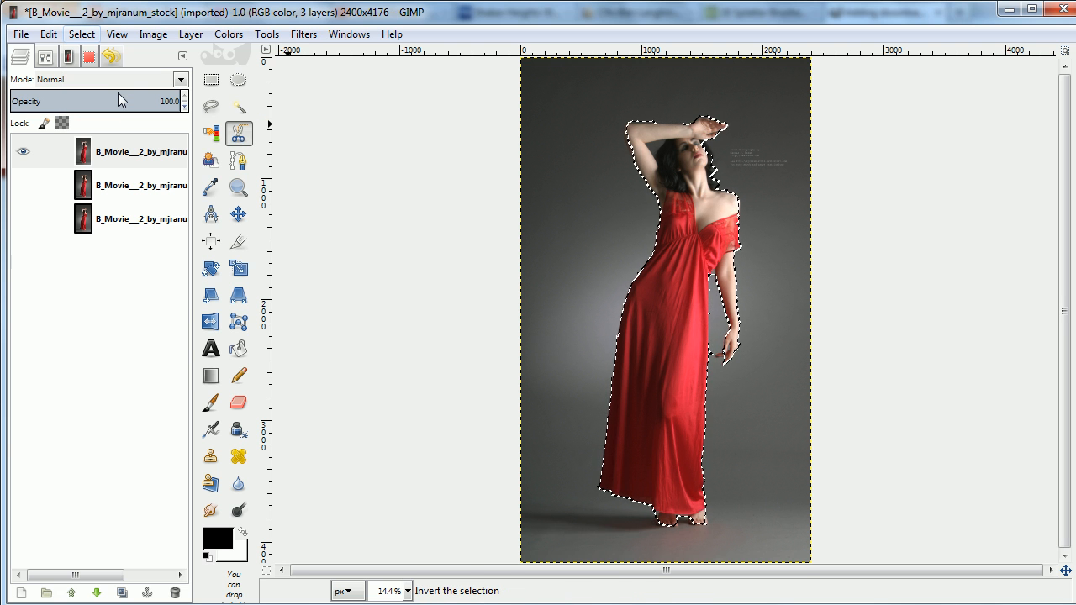
pyautogui.click(83, 35)
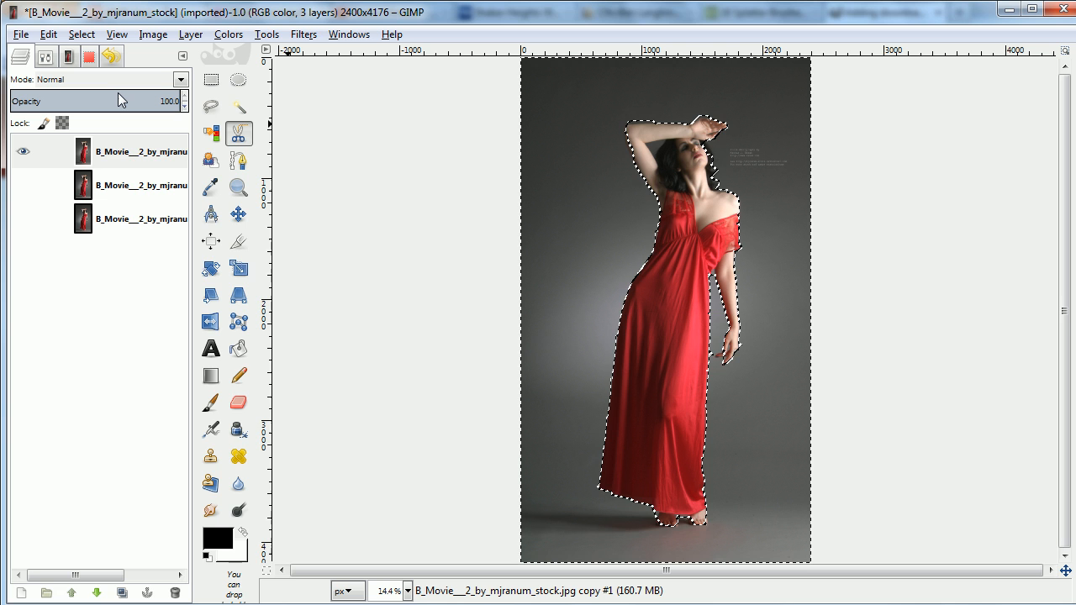
pyautogui.rightClick(143, 152)
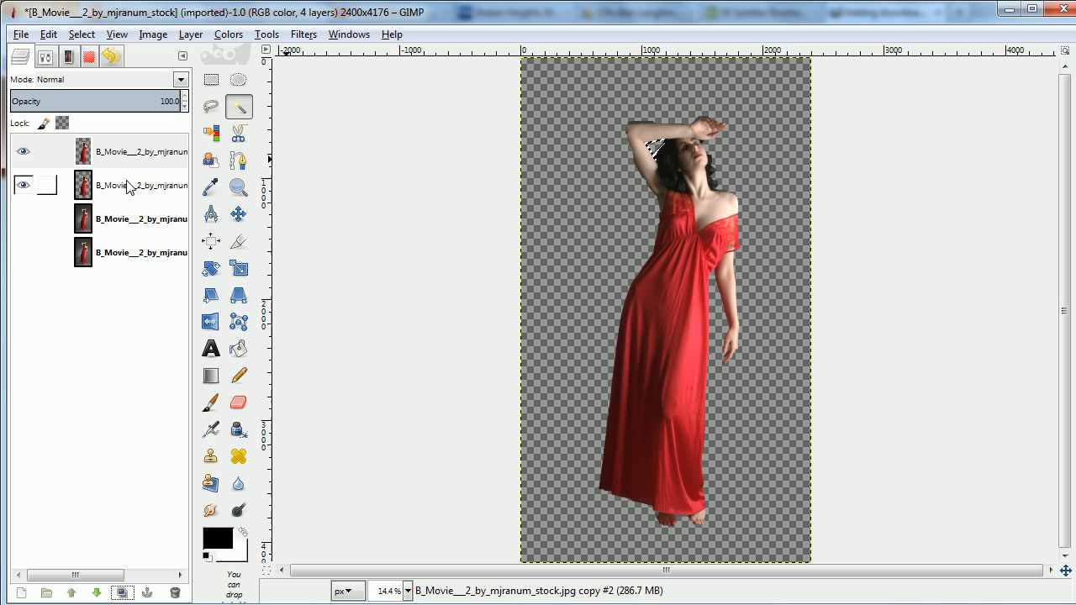
# - Rename the layers to Normal shape, Warped shape and Background via Edit Layer Attributes
pyautogui.rightClick(130, 151)
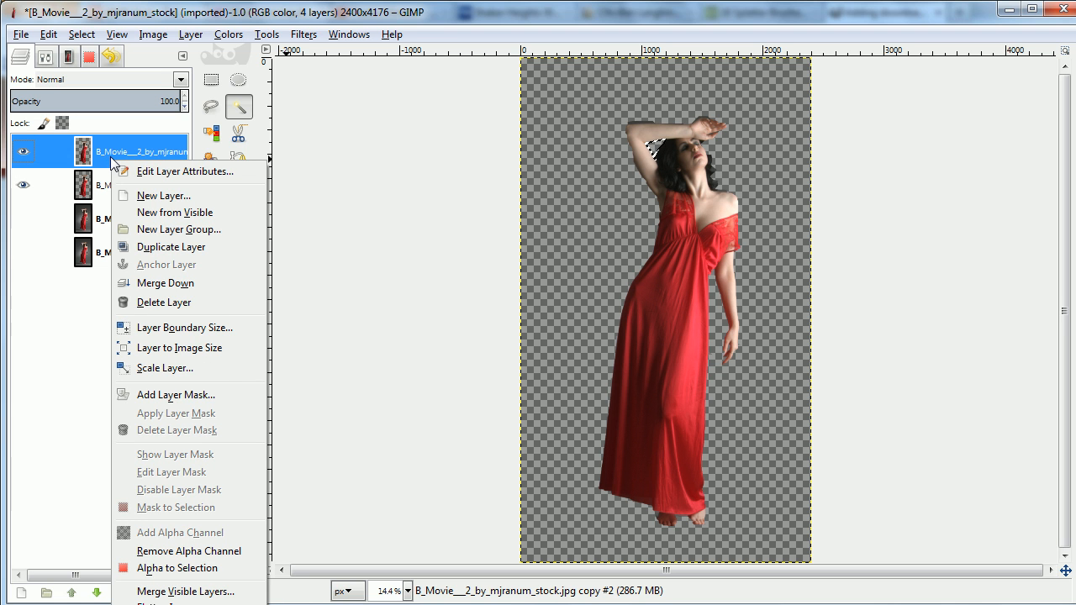
pyautogui.click(184, 172)
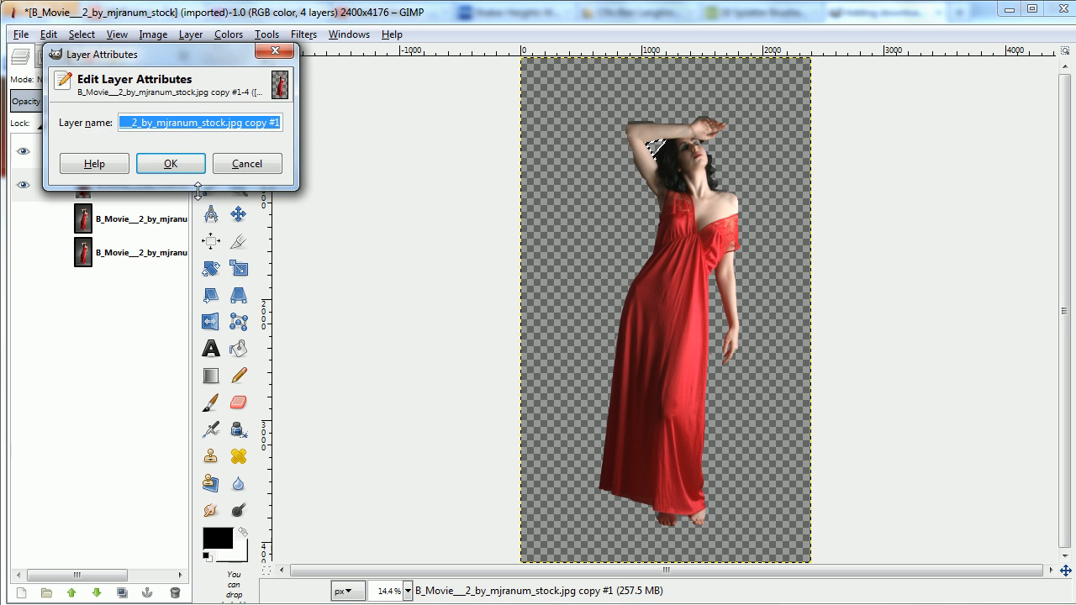
pyautogui.click(169, 164)
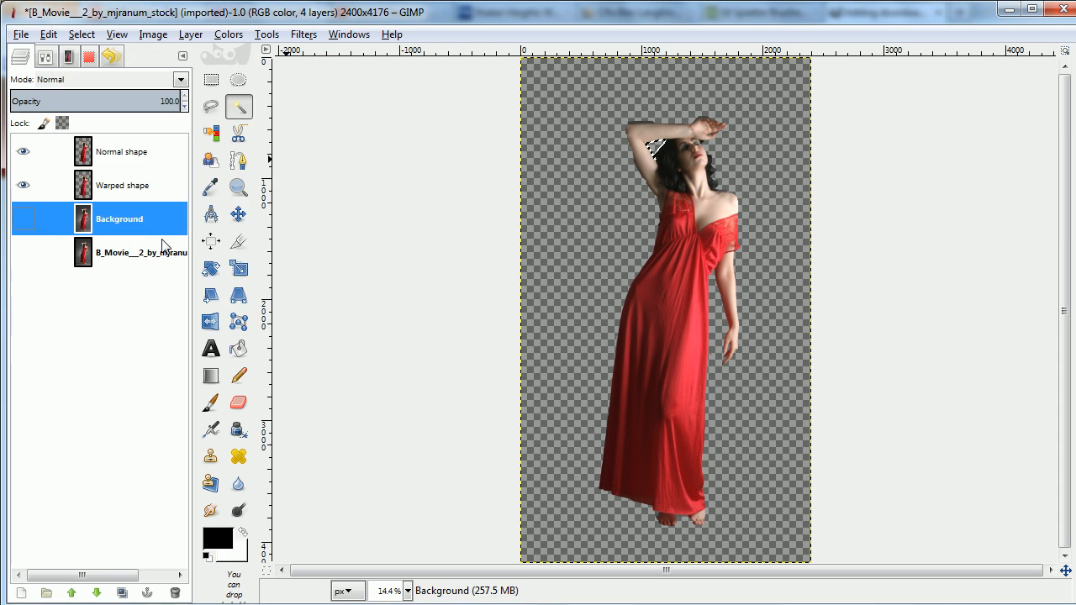
pyautogui.click(23, 219)
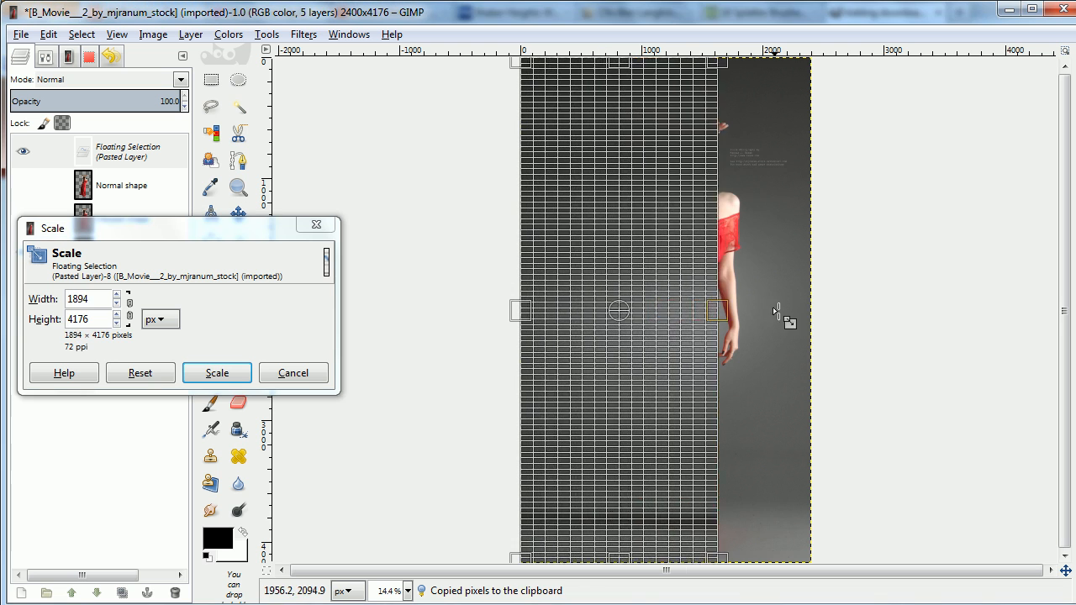
# - Stretch and anchor a backdrop strip onto Background, then show Warped shape and hide Normal shape
pyautogui.click(216, 372)
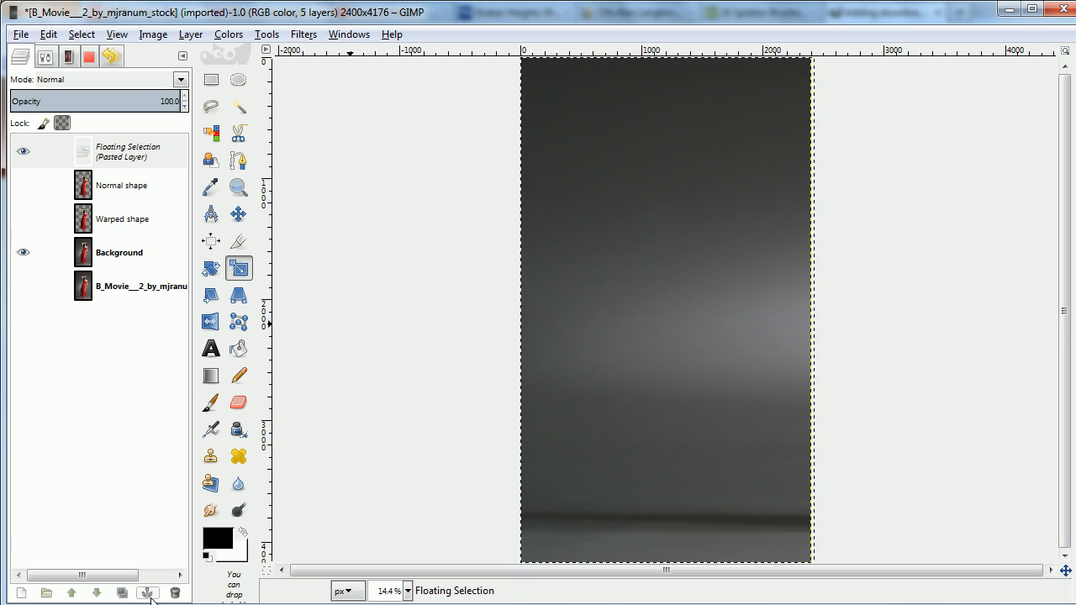
pyautogui.click(147, 590)
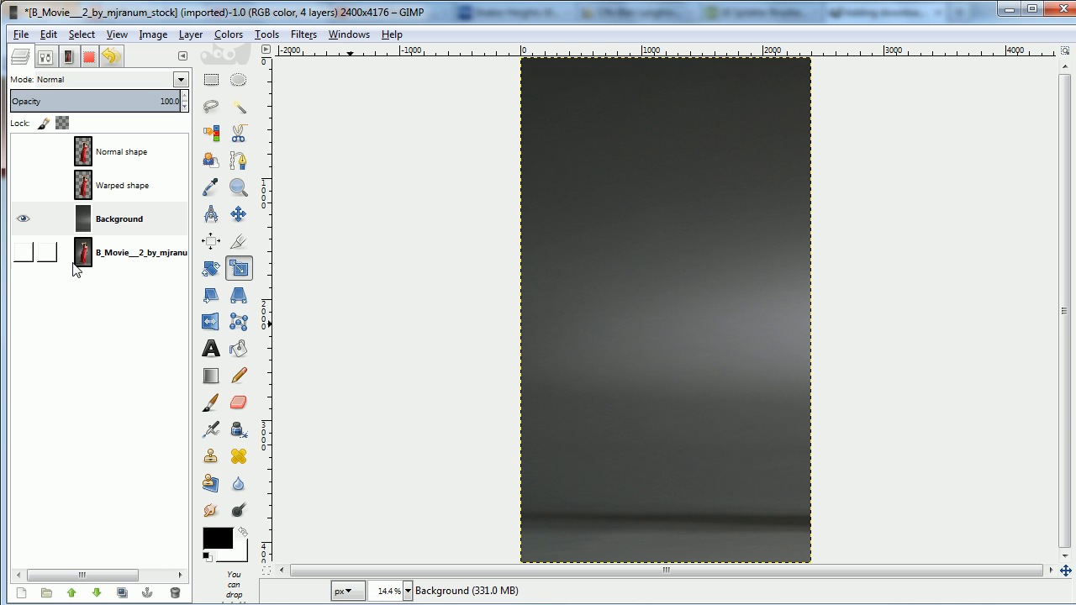
pyautogui.click(29, 152)
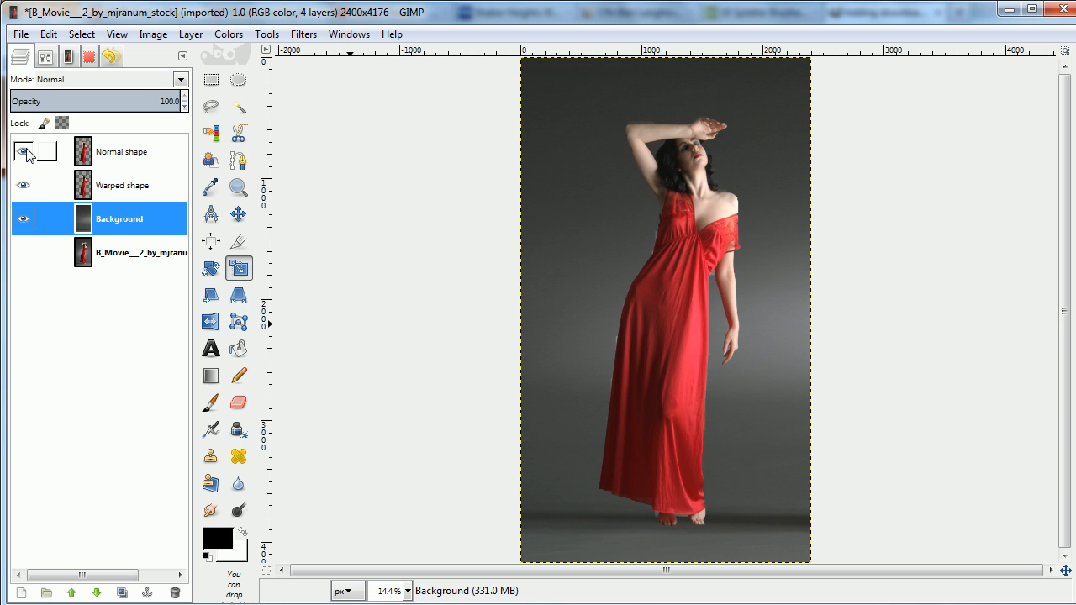
pyautogui.click(122, 185)
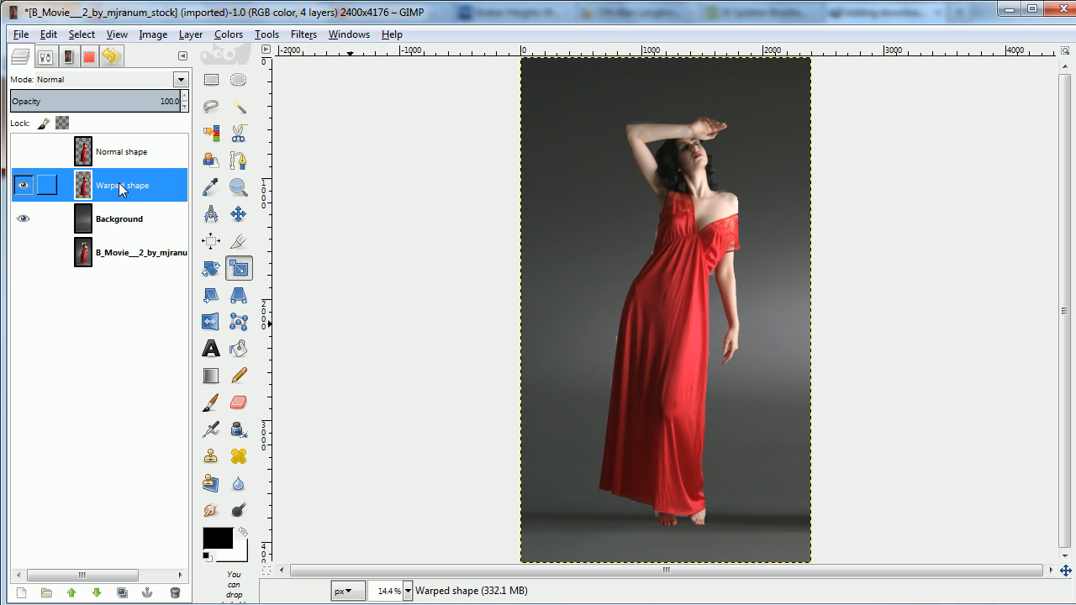
# - Push the dress's left side outward with the IWarp distort filter in Move mode
pyautogui.click(304, 33)
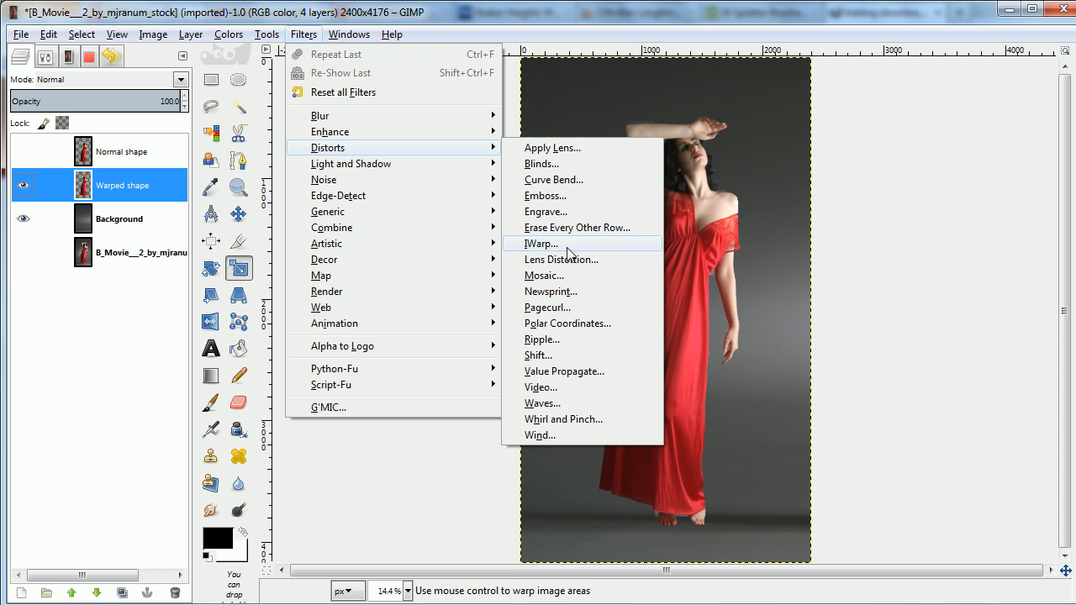
pyautogui.click(541, 243)
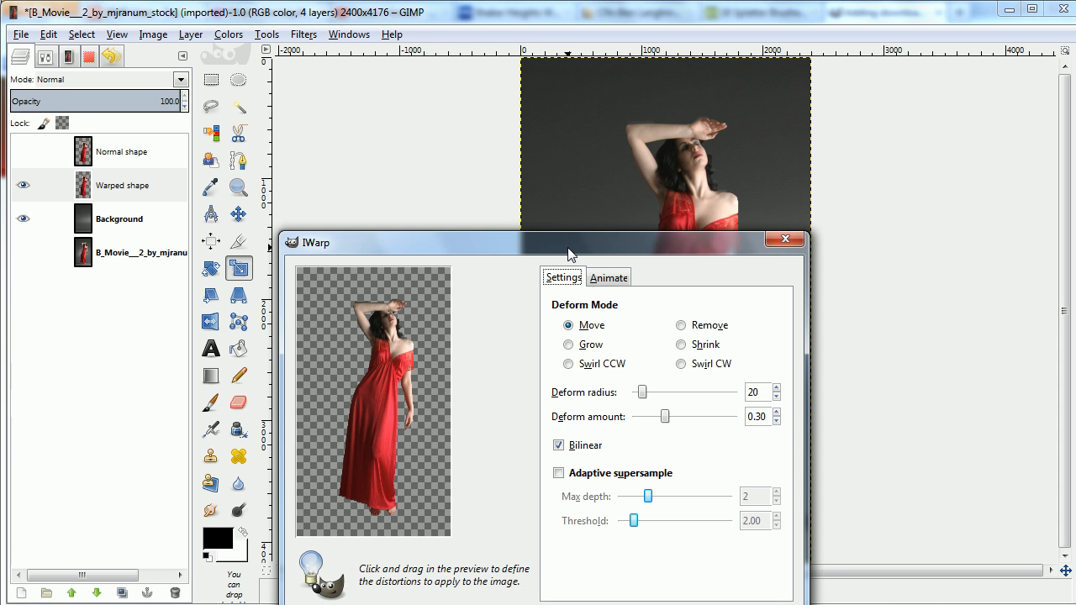
pyautogui.moveTo(644, 392); pyautogui.dragTo(673, 392)
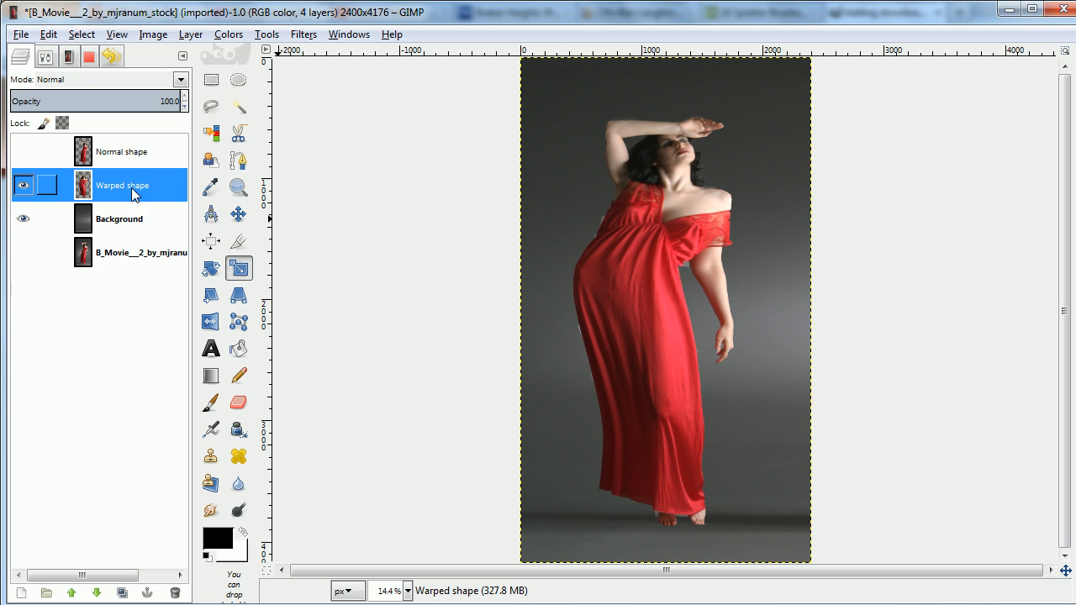
# - Add a black, fully transparent layer mask to Warped shape
pyautogui.rightClick(122, 185)
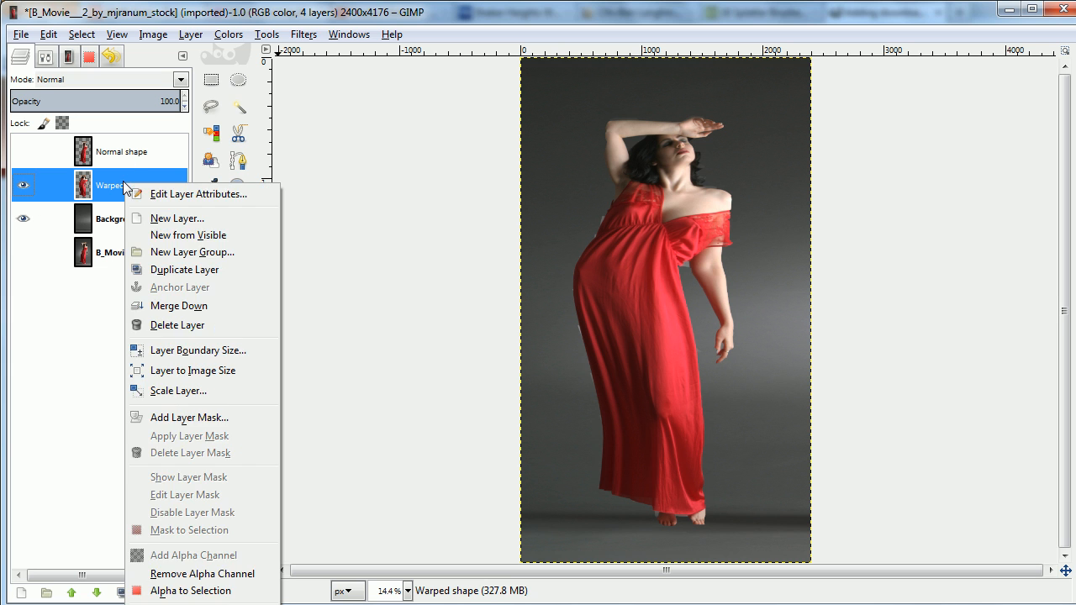
pyautogui.click(189, 417)
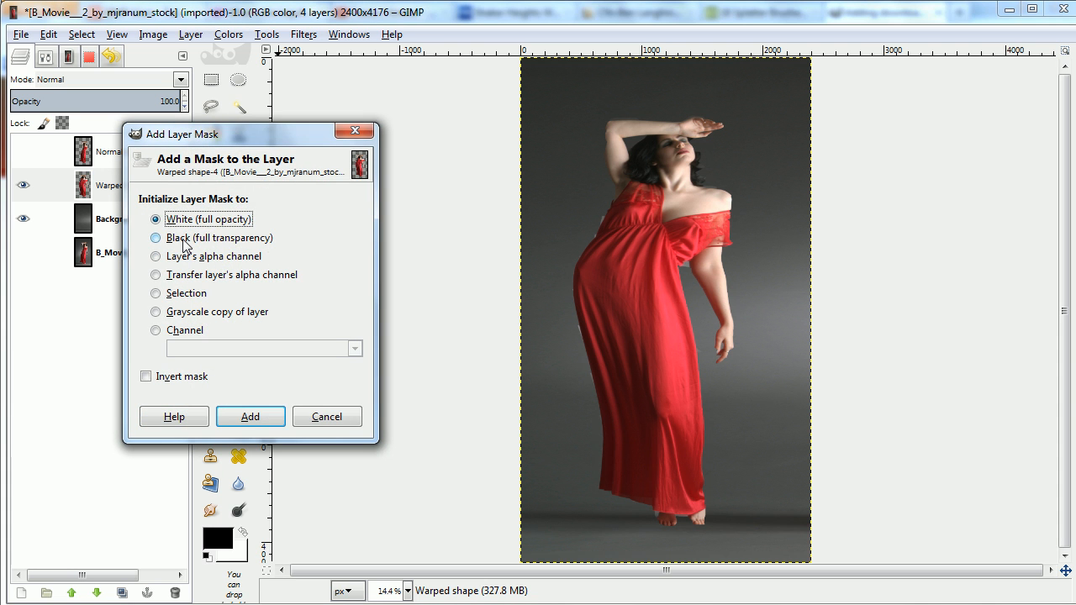
pyautogui.click(250, 416)
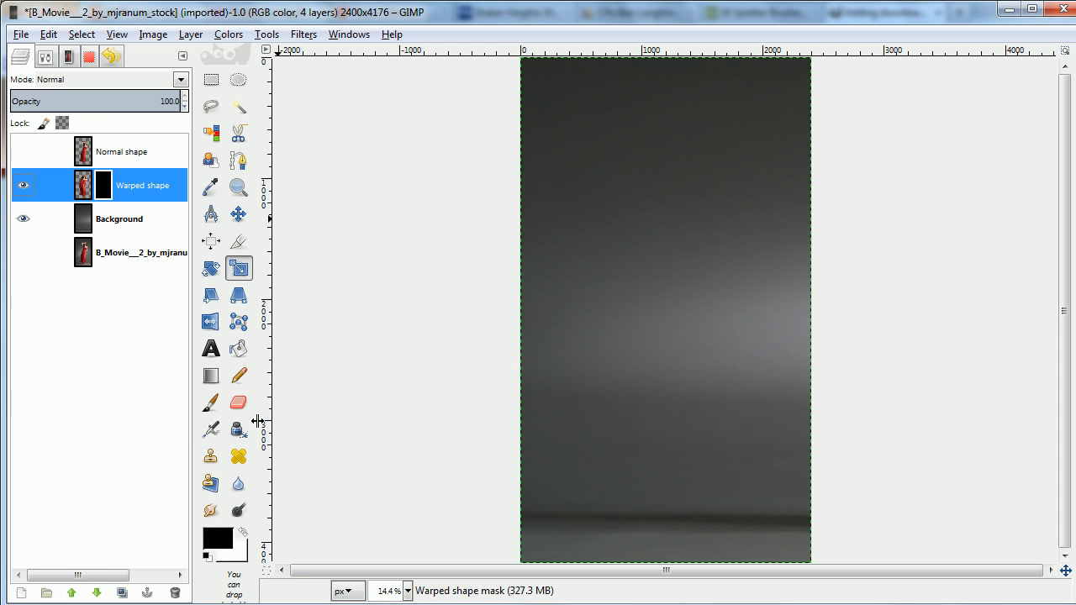
# - Add a white, fully opaque layer mask to Normal shape and make it visible
pyautogui.rightClick(124, 151)
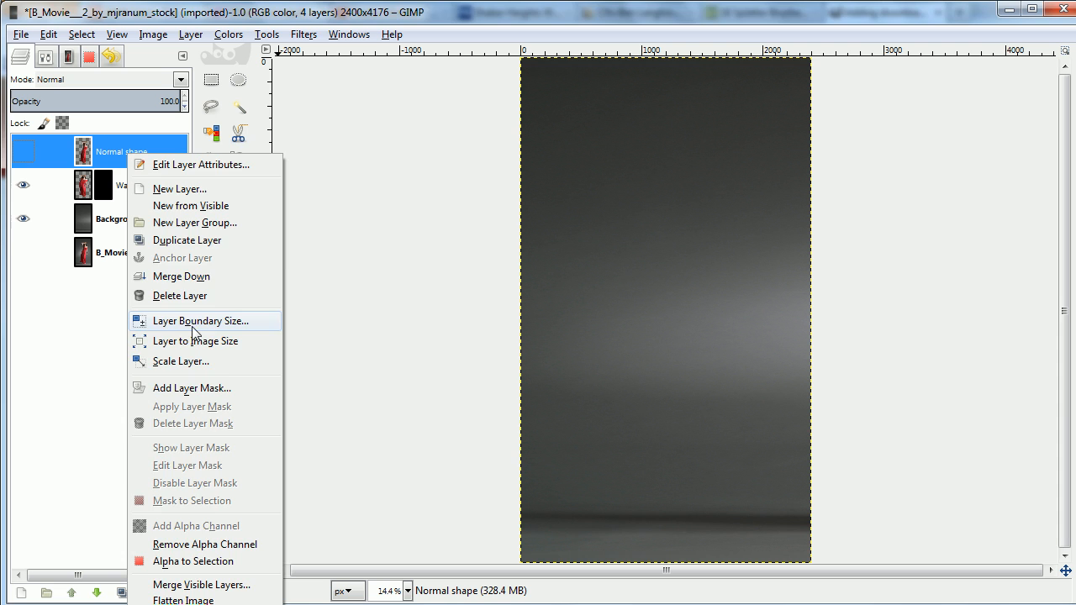
pyautogui.click(191, 389)
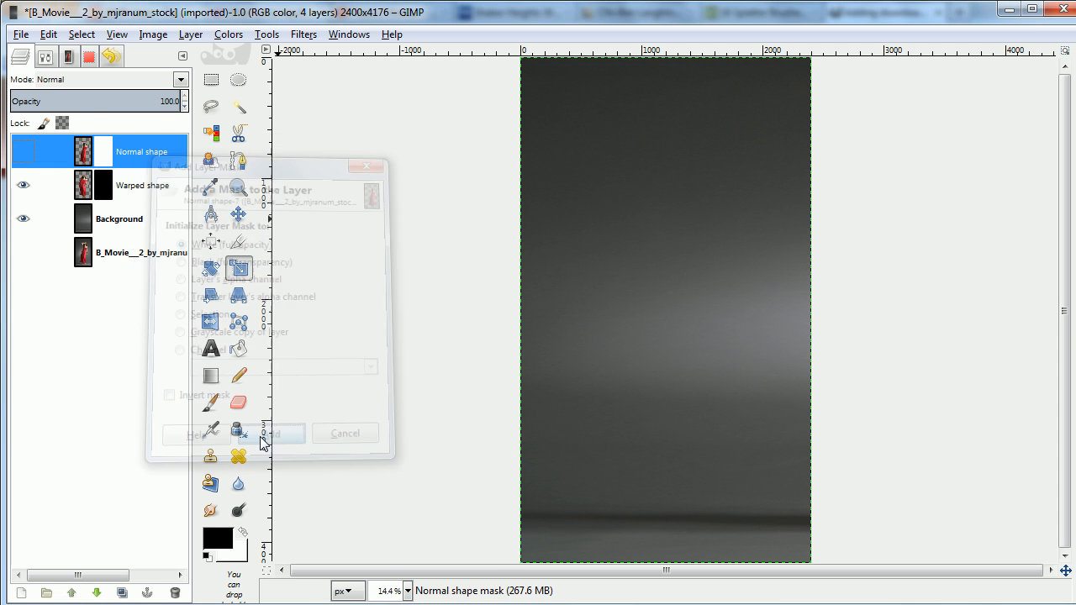
pyautogui.click(273, 433)
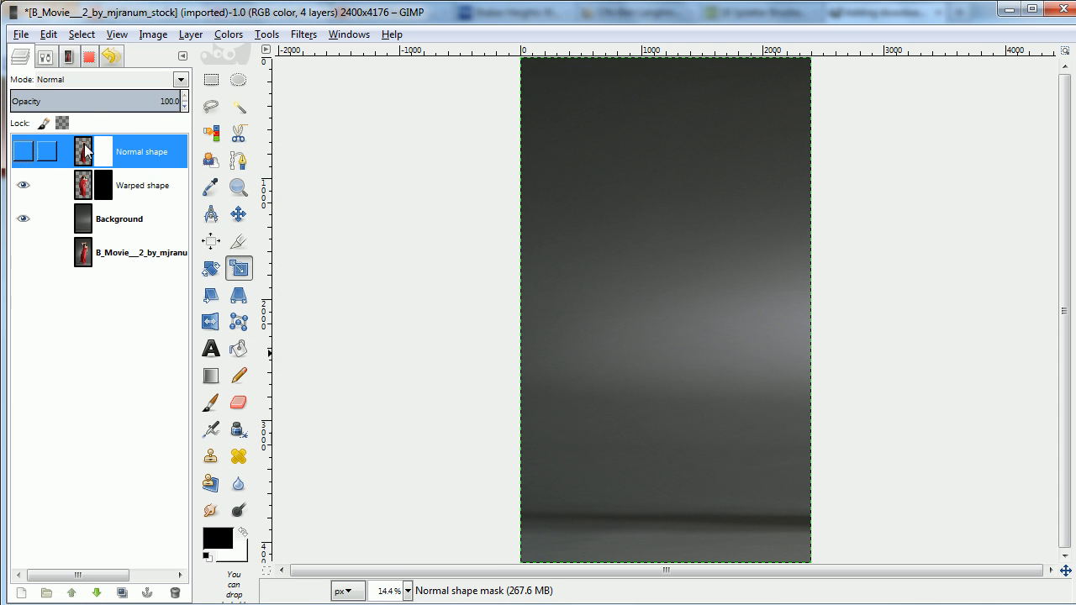
pyautogui.click(22, 152)
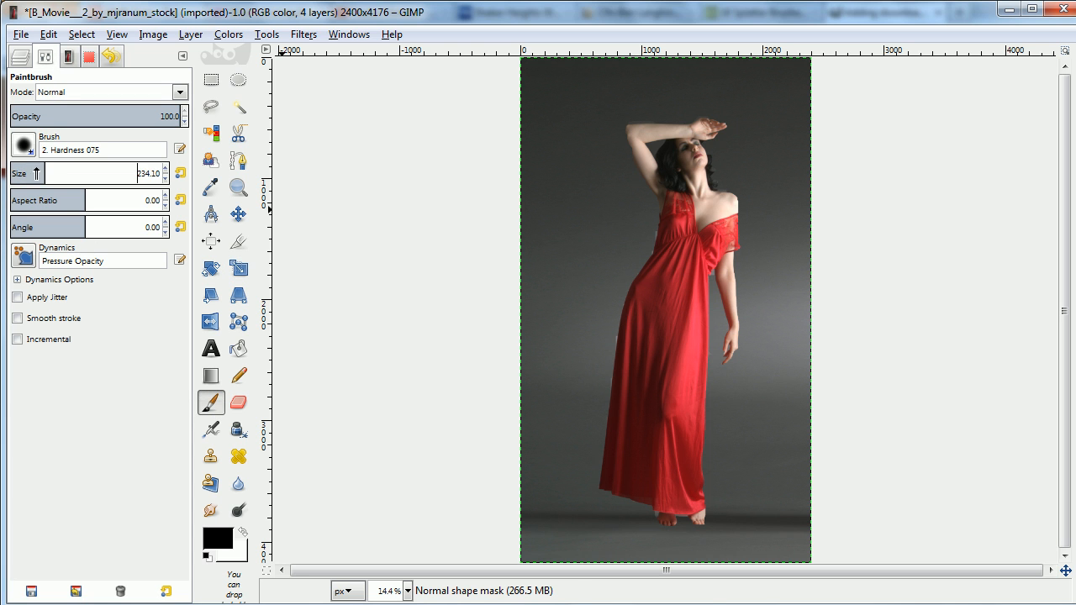
# - Choose and enlarge a splatter brush, then stamp splatter holes into the dress's left edge
pyautogui.click(23, 144)
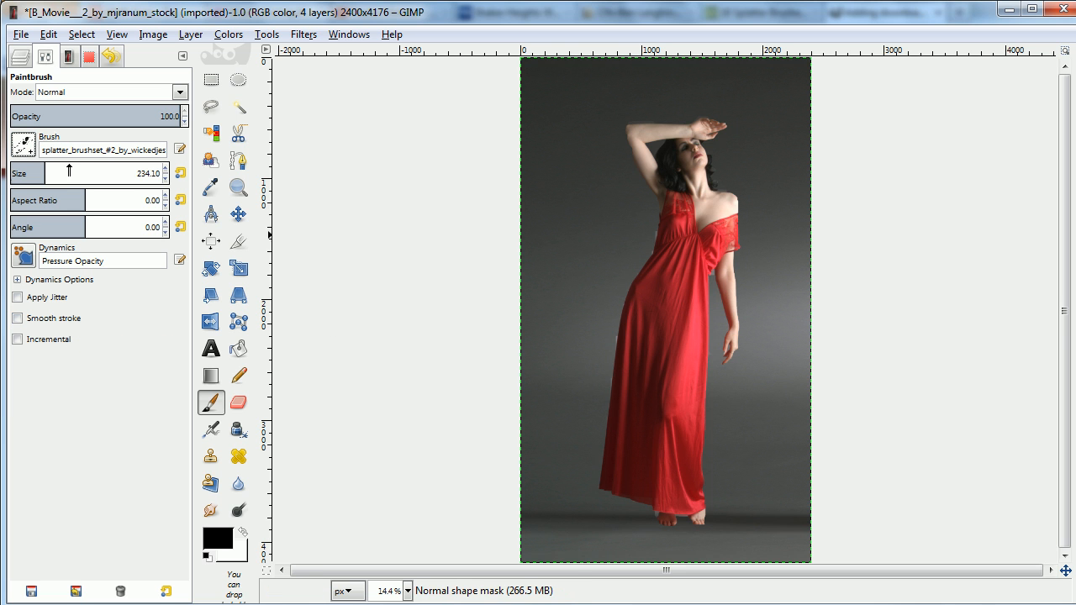
pyautogui.click(635, 336)
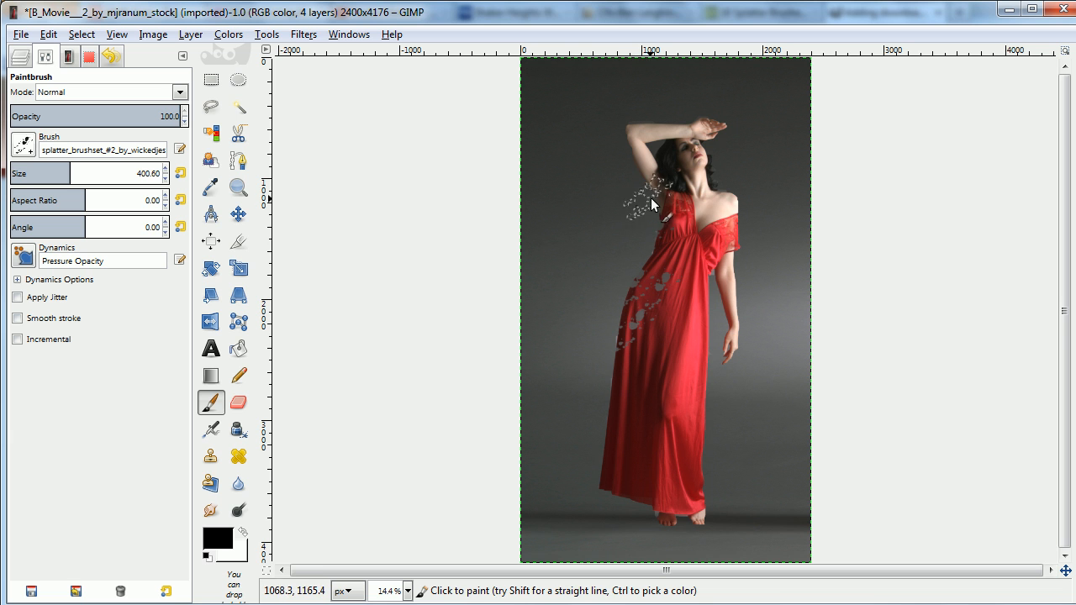
pyautogui.moveTo(580, 185)
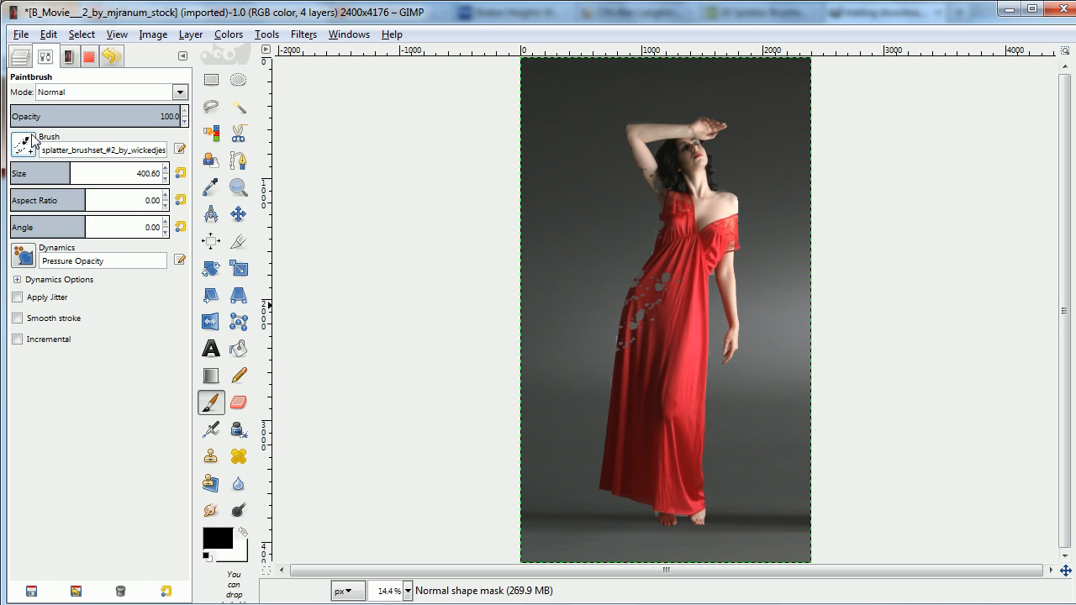
pyautogui.click(22, 148)
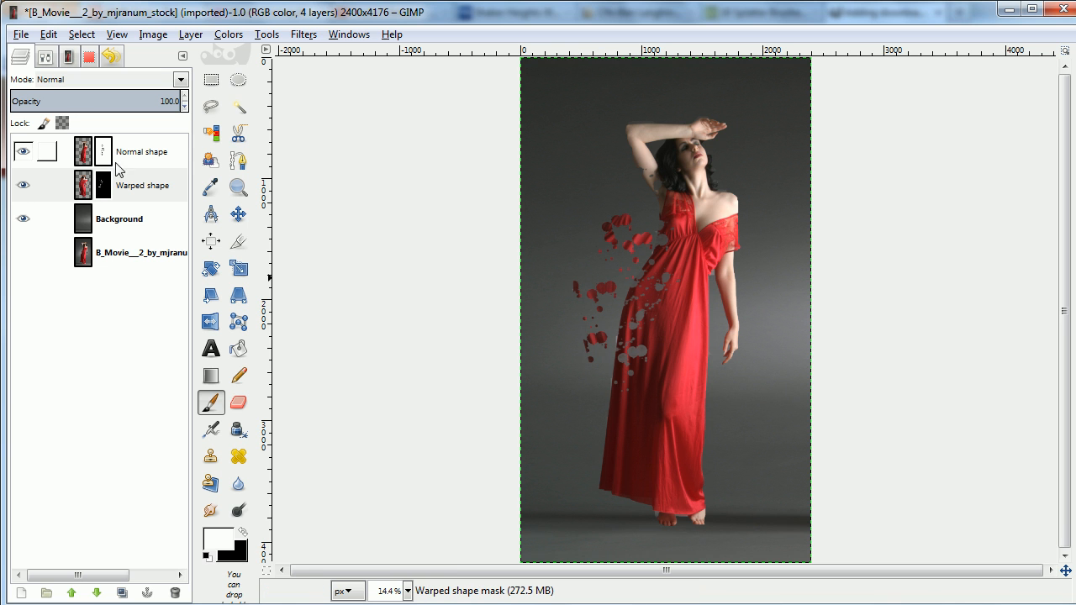
pyautogui.click(210, 402)
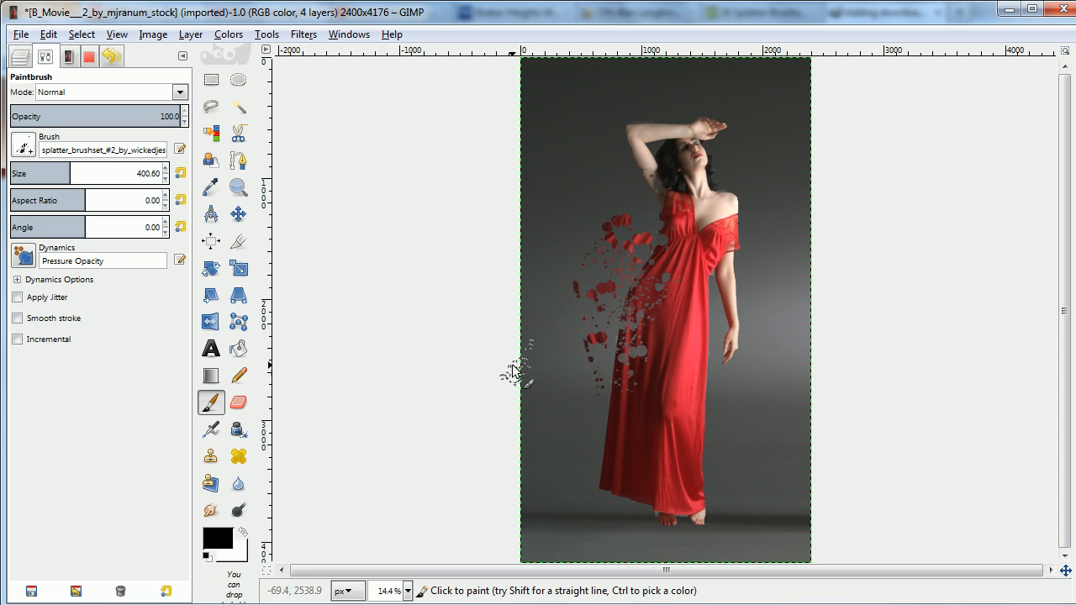
pyautogui.click(650, 279)
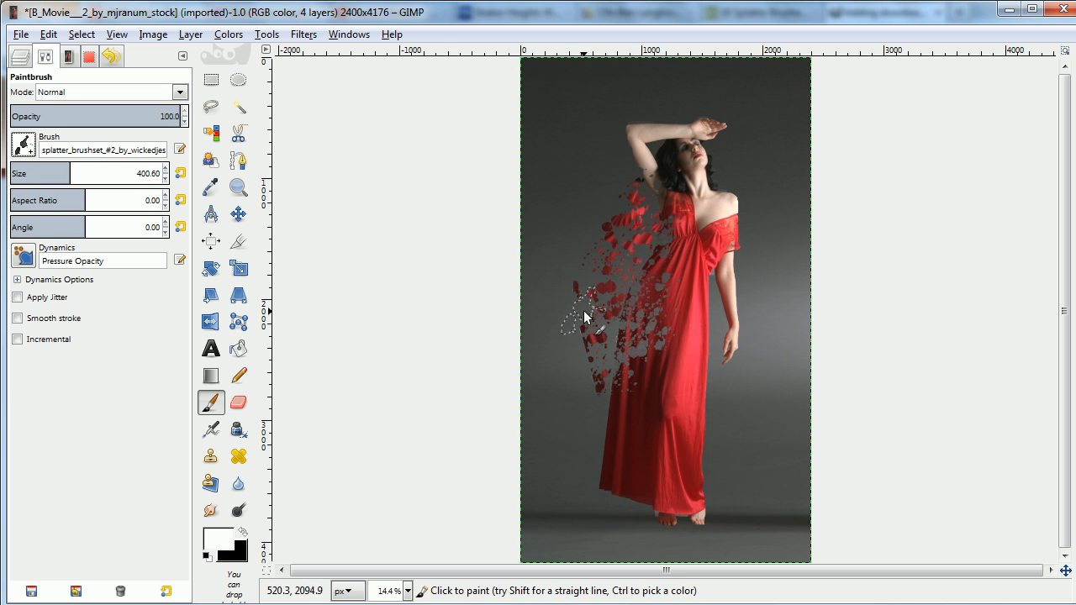
# - Paint more splatter fragments on the left side, alternating between the Warped and Normal shape masks
pyautogui.click(23, 147)
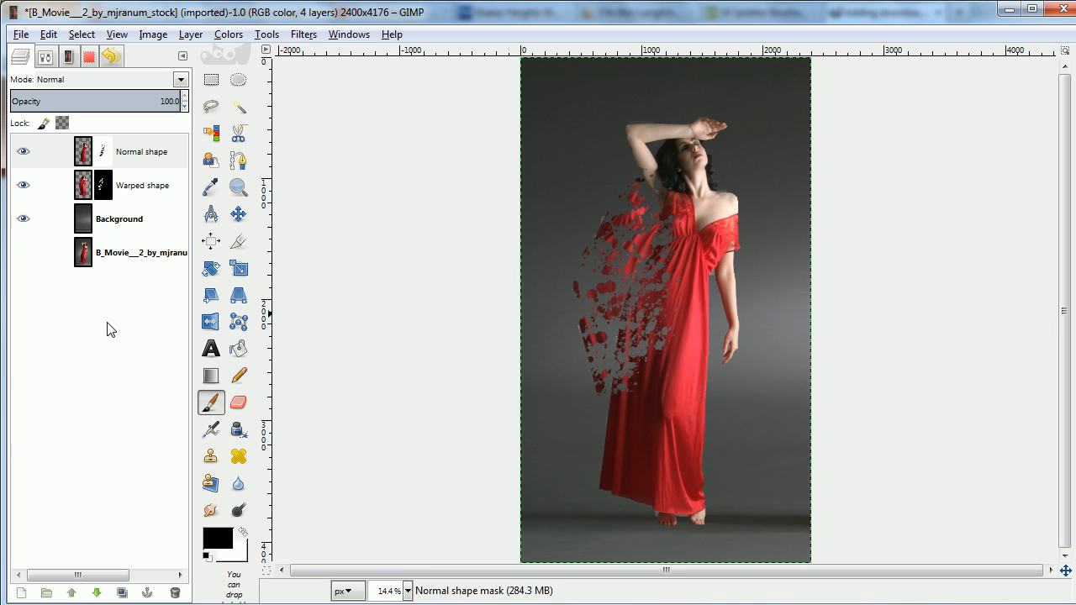
pyautogui.click(102, 185)
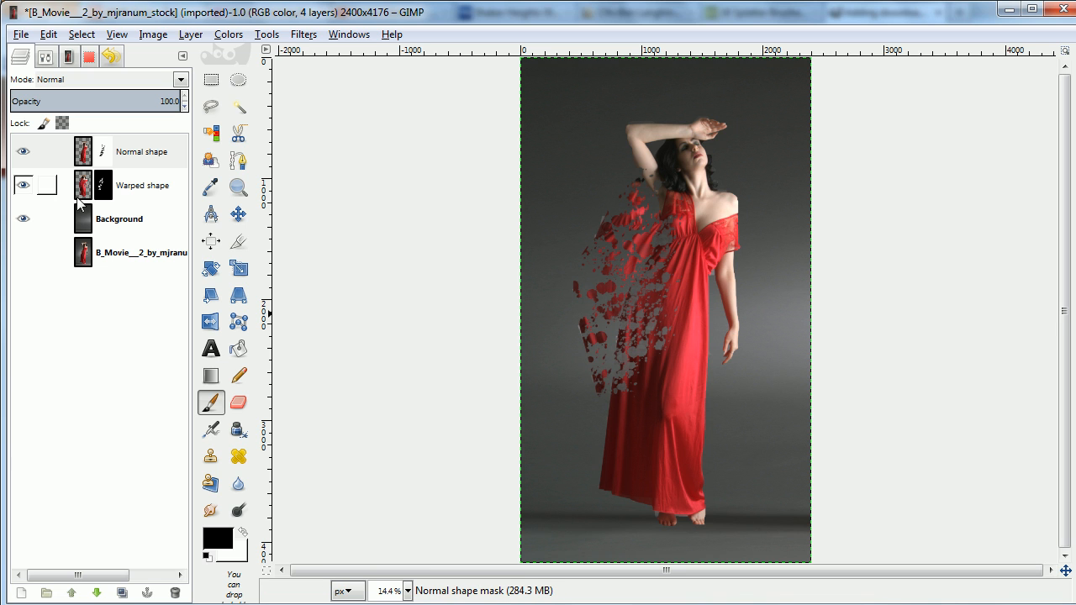
pyautogui.click(143, 185)
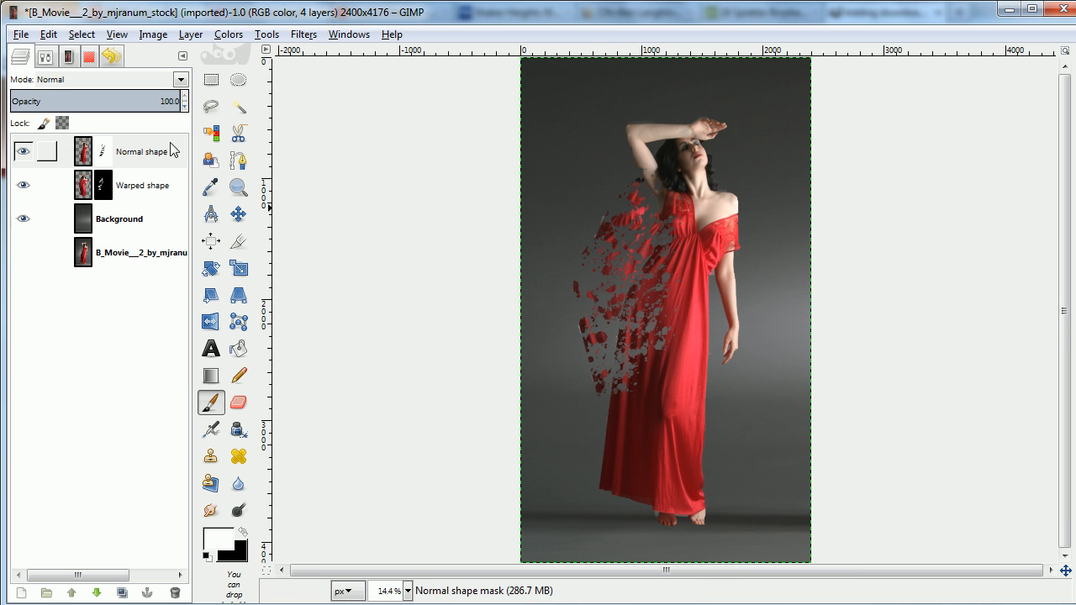
pyautogui.click(143, 185)
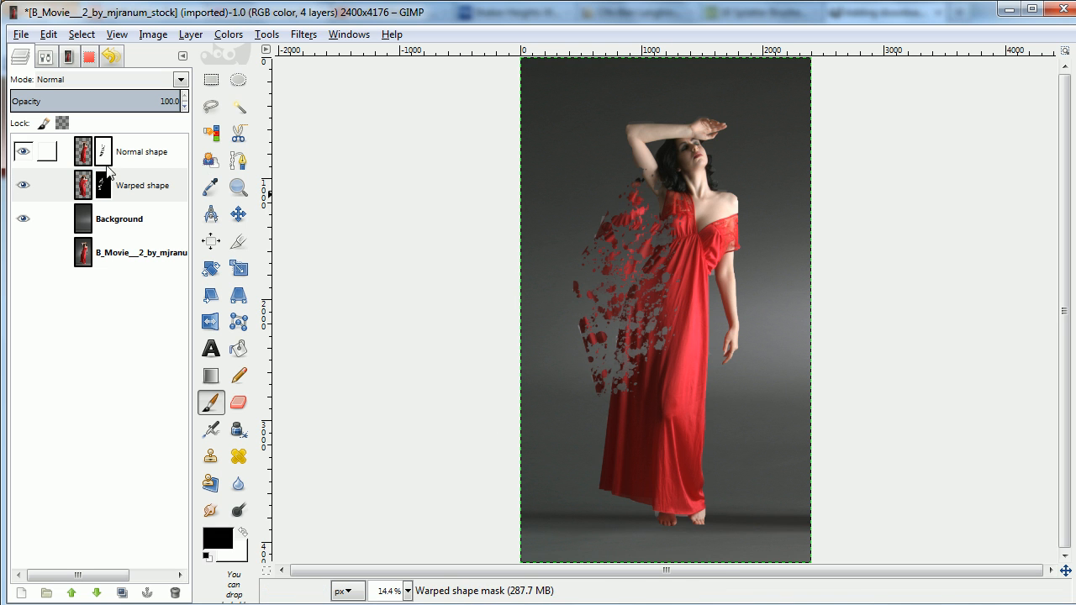
# - Apply the splatter masks on Normal shape and Warped shape
pyautogui.click(142, 185)
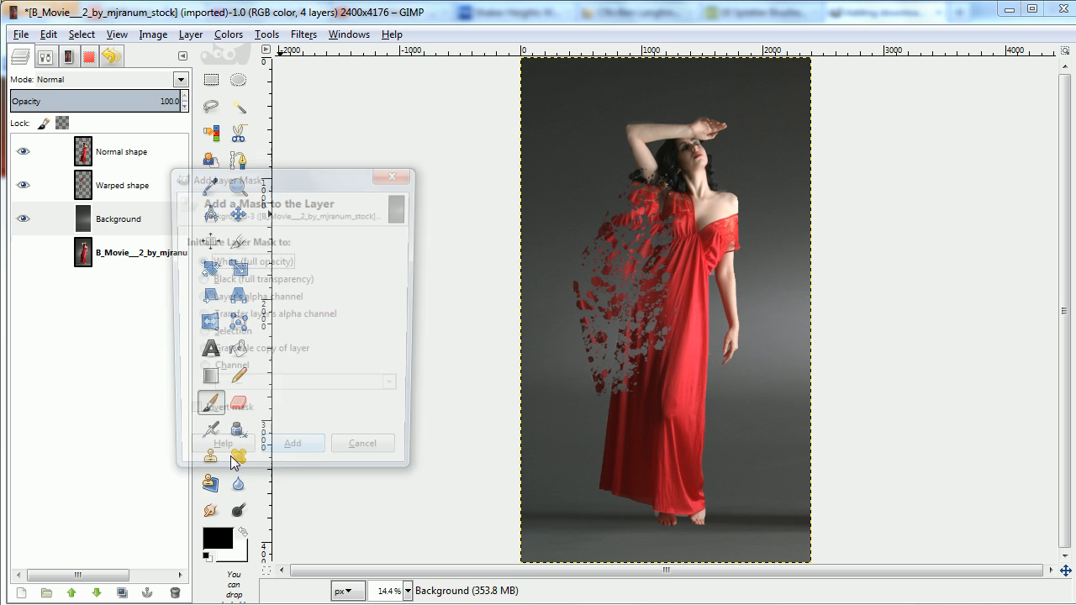
# - Add a white layer mask to Background and select the Background layer
pyautogui.click(293, 443)
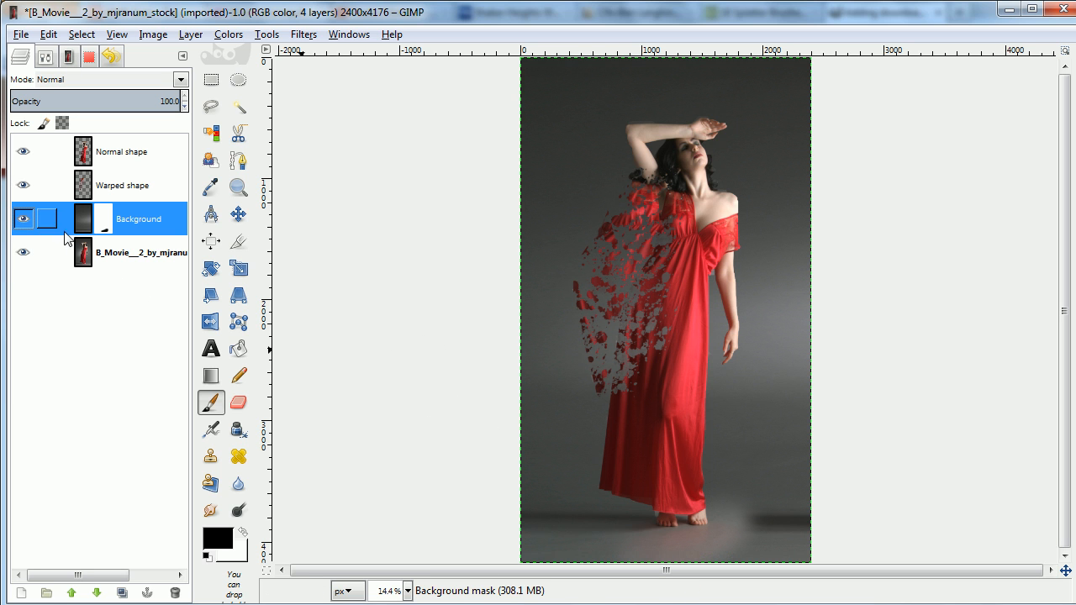
pyautogui.moveTo(107, 220)
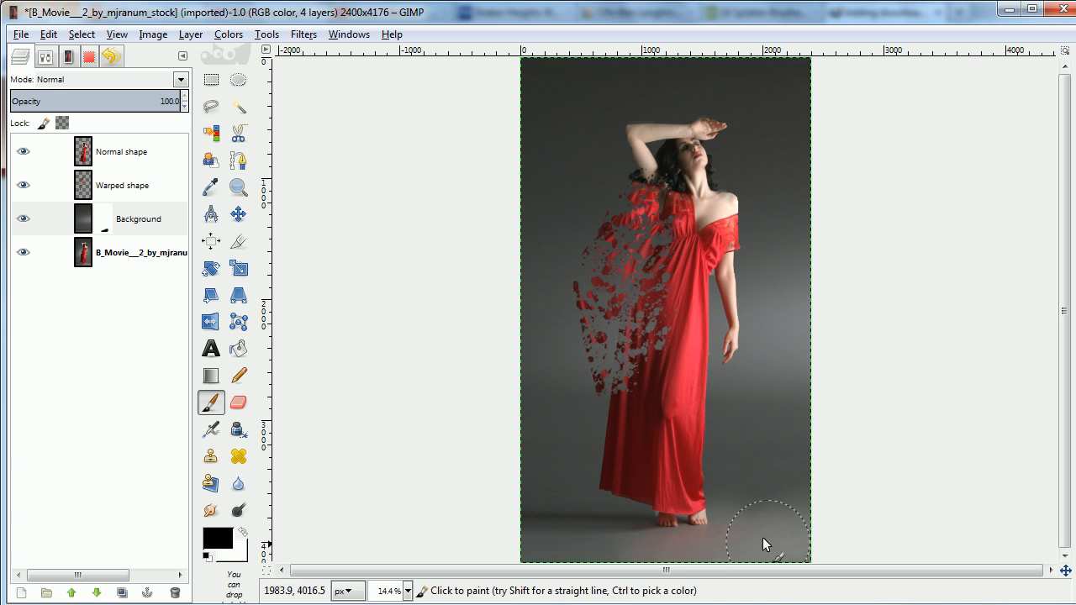
pyautogui.moveTo(795, 375)
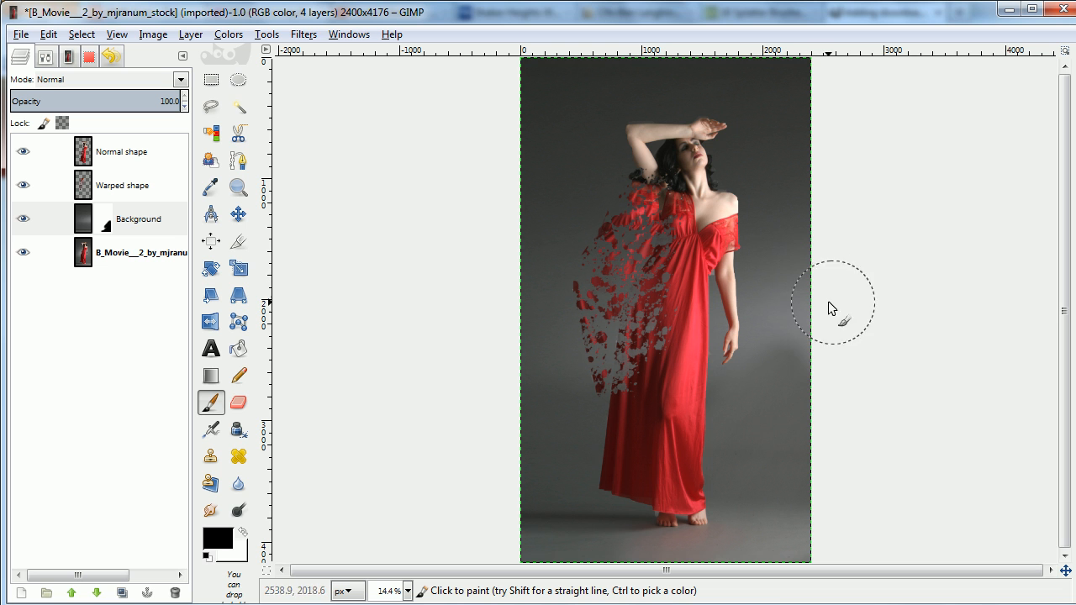
pyautogui.moveTo(815, 259)
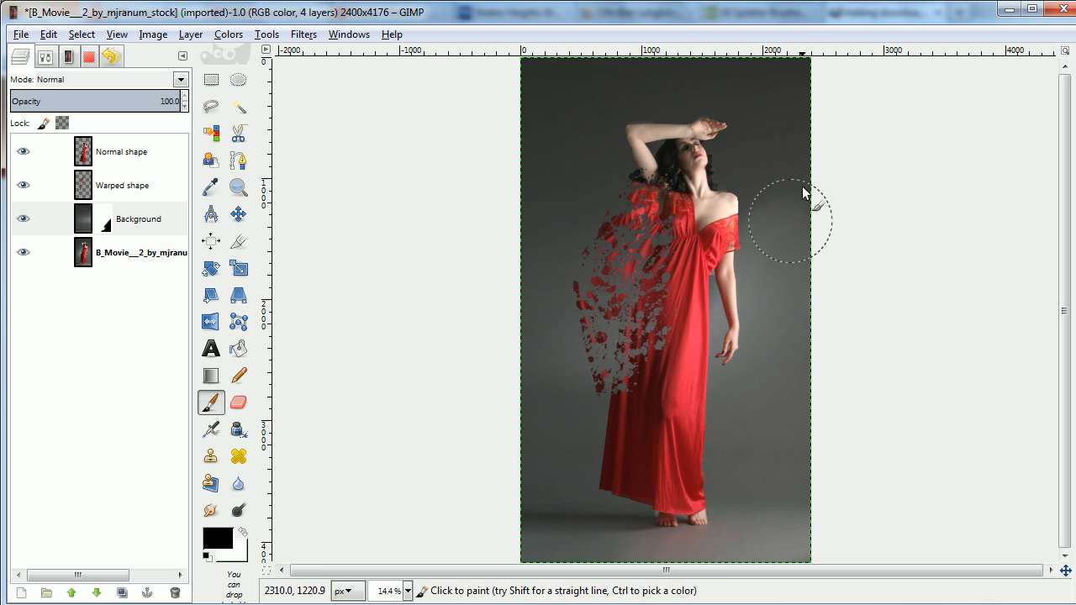
pyautogui.click(122, 219)
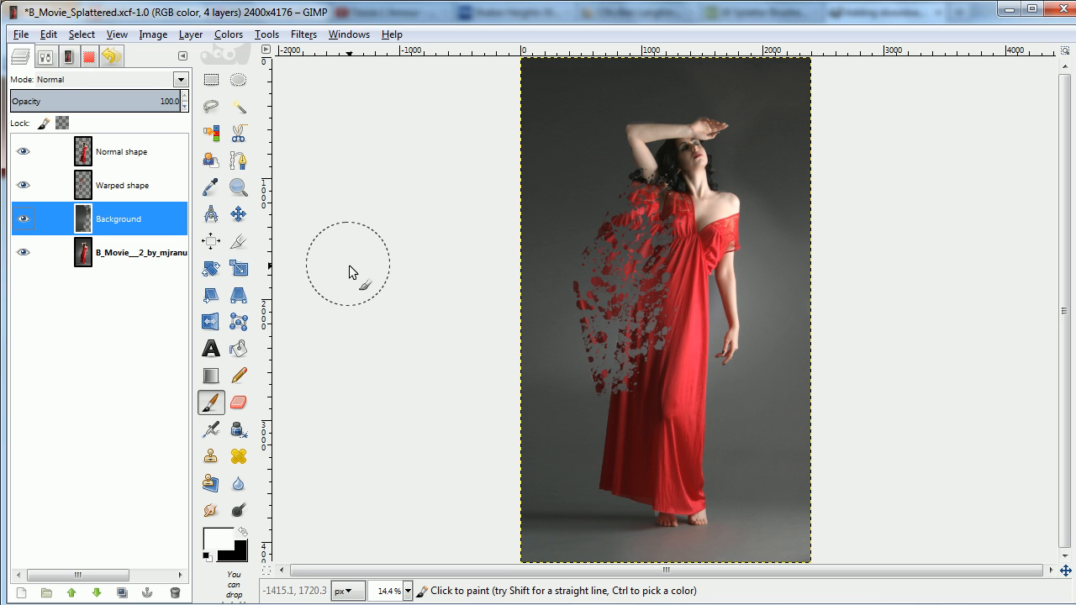